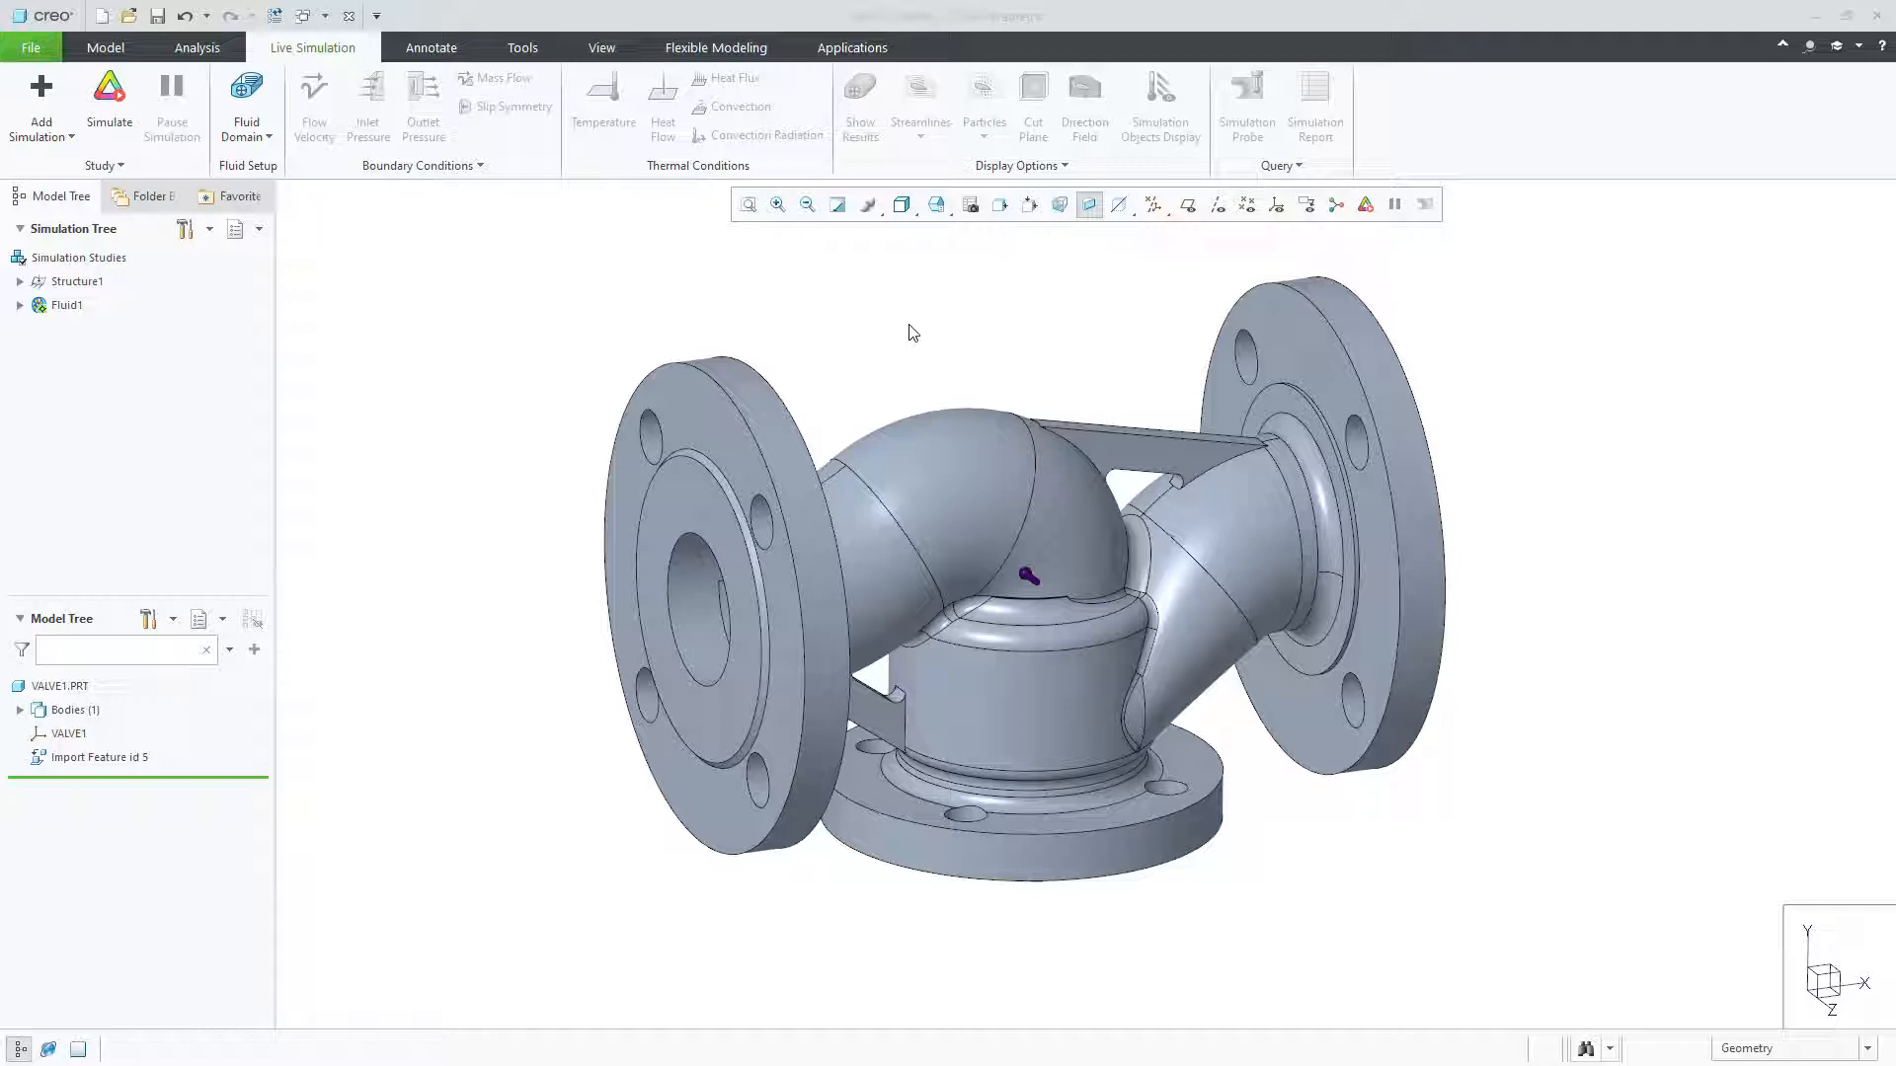
Step: Show the Fluid Domain options for the VALVE1 part
left_click(247, 103)
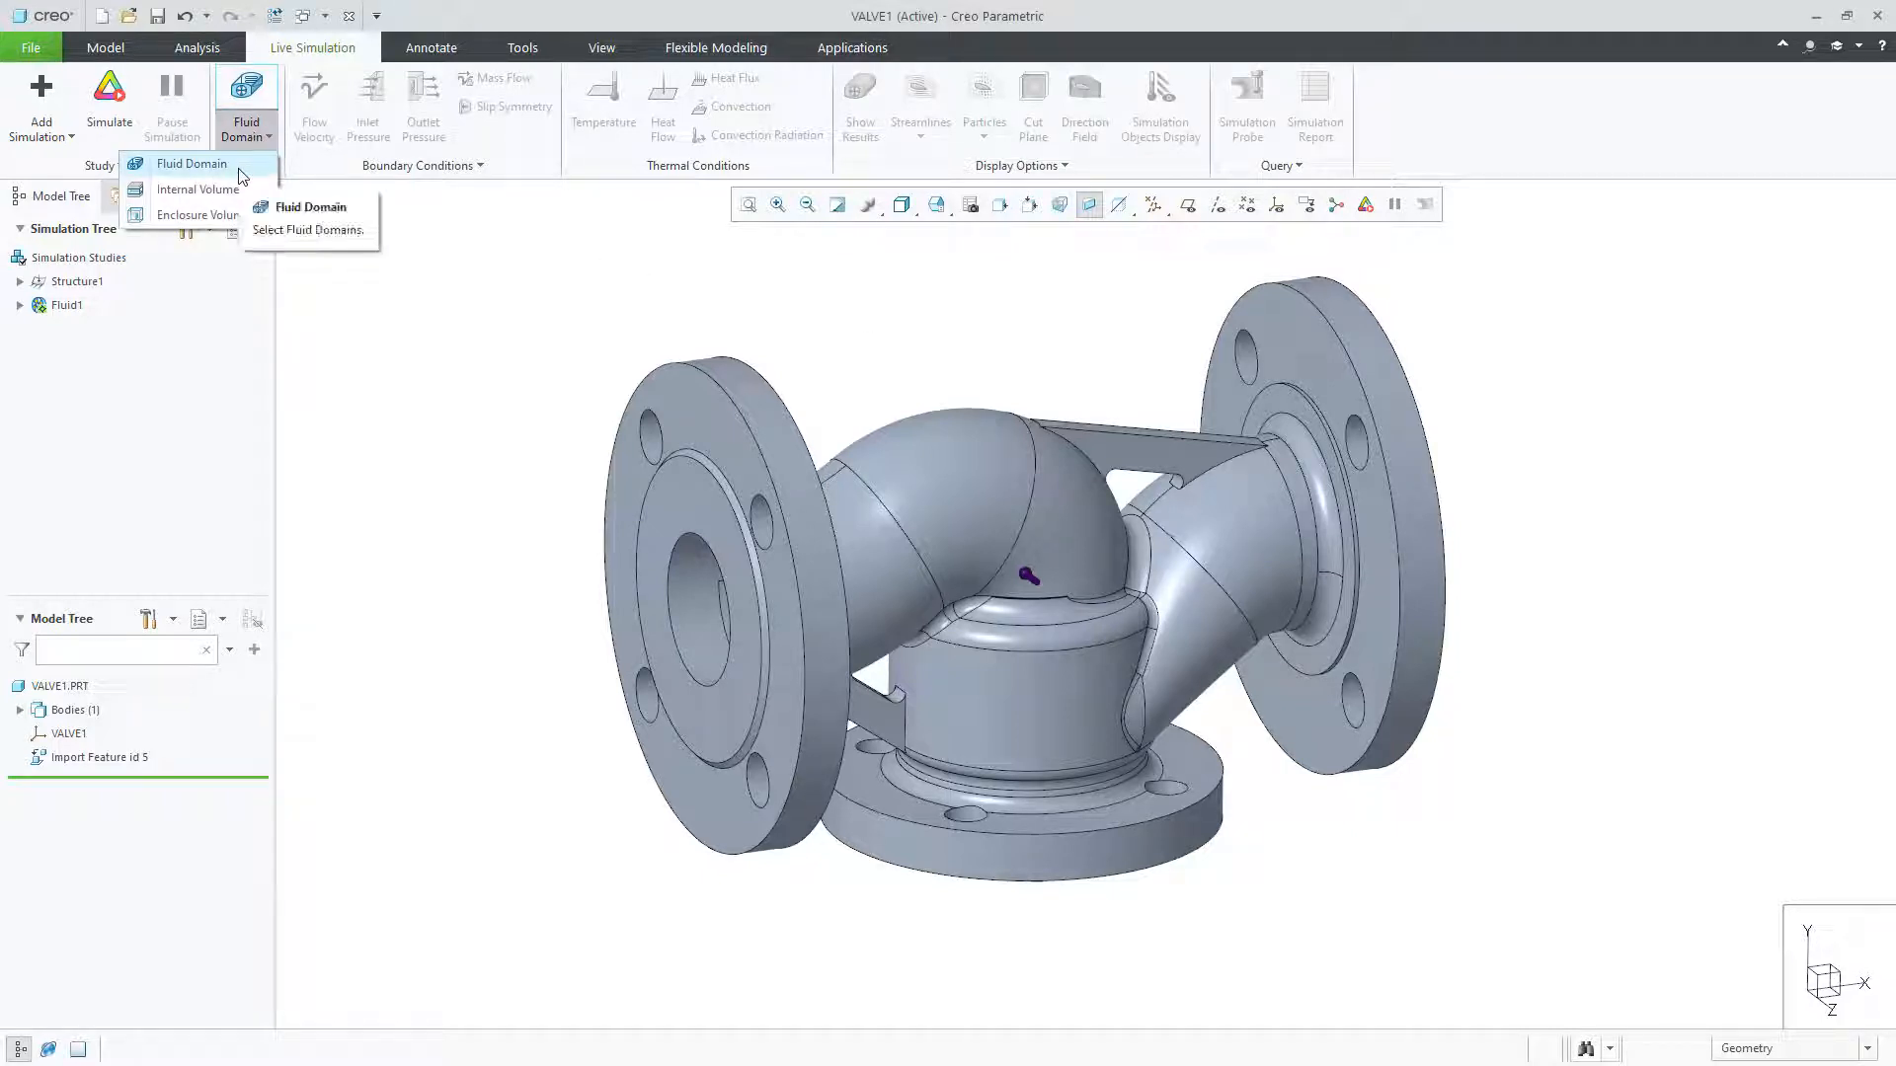
Step: Add Internal Volume 1 filling the valve's inner flow passages
left_click(199, 189)
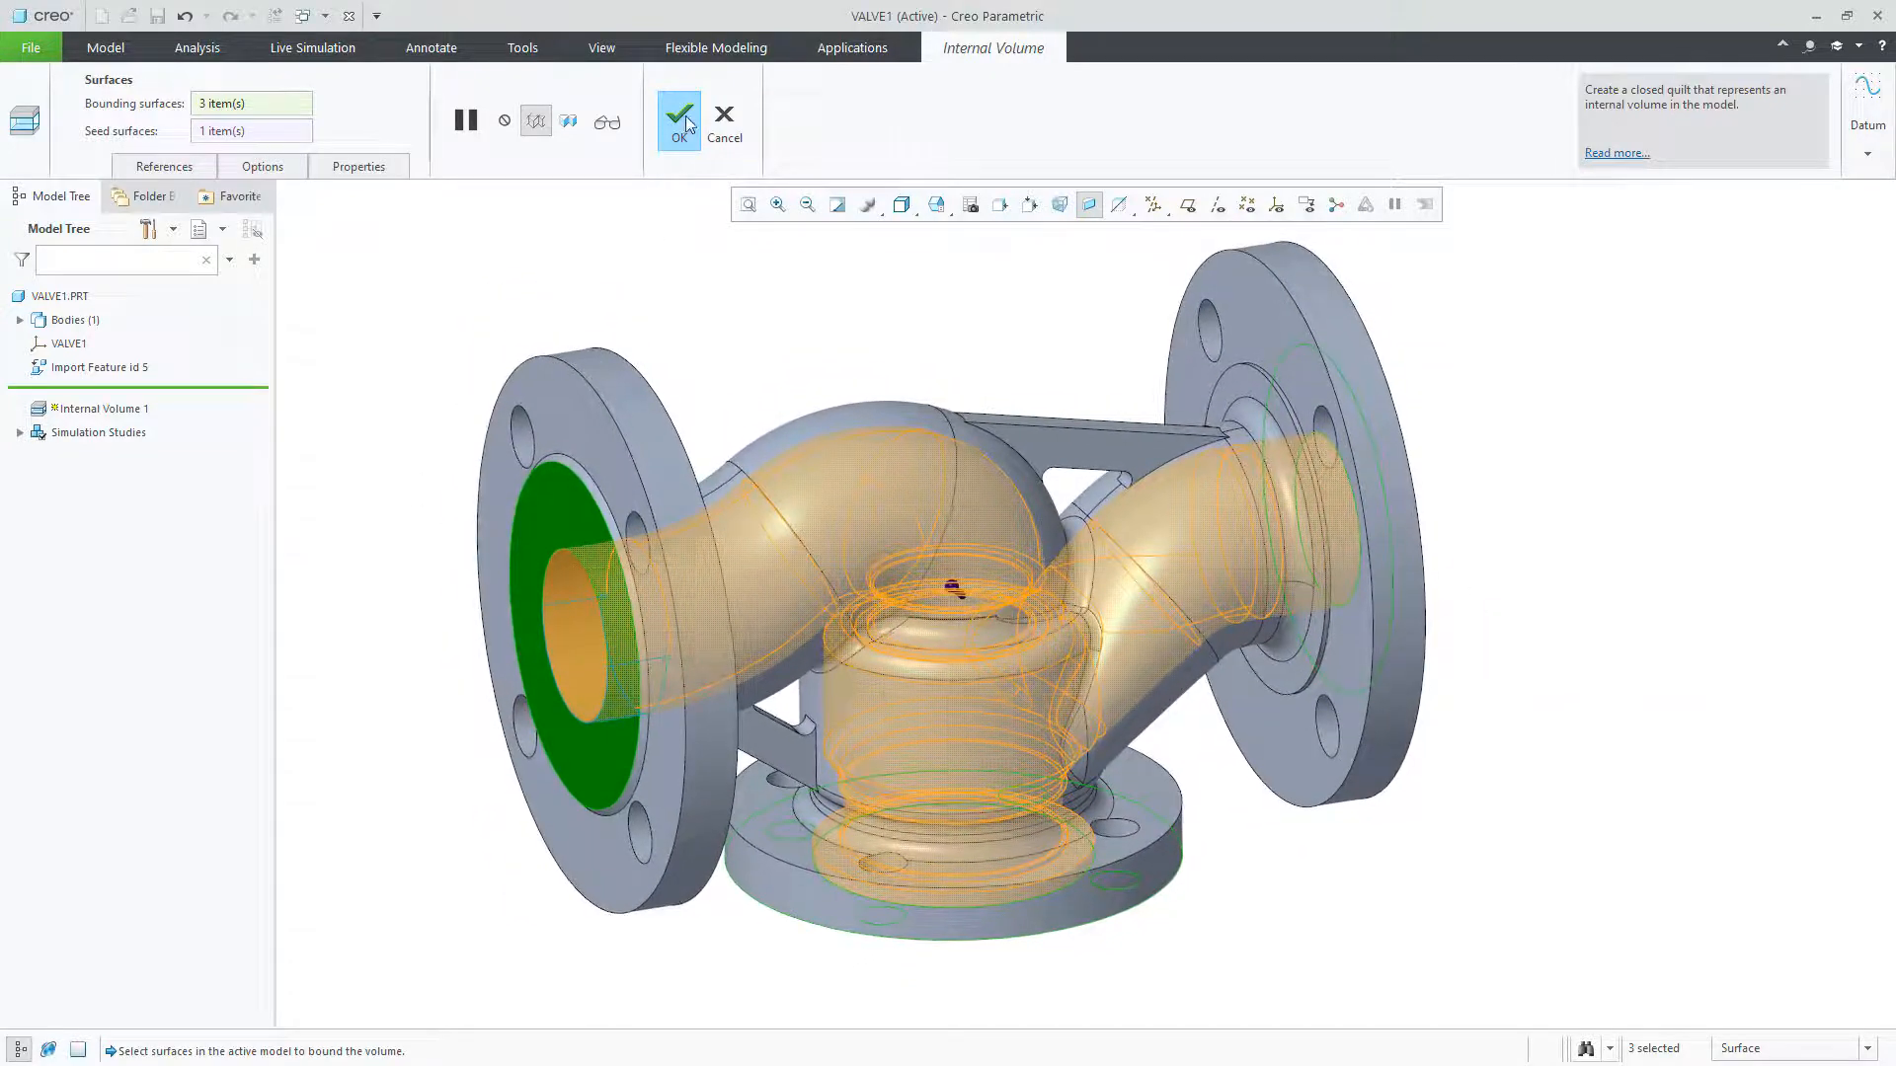
left_click(678, 114)
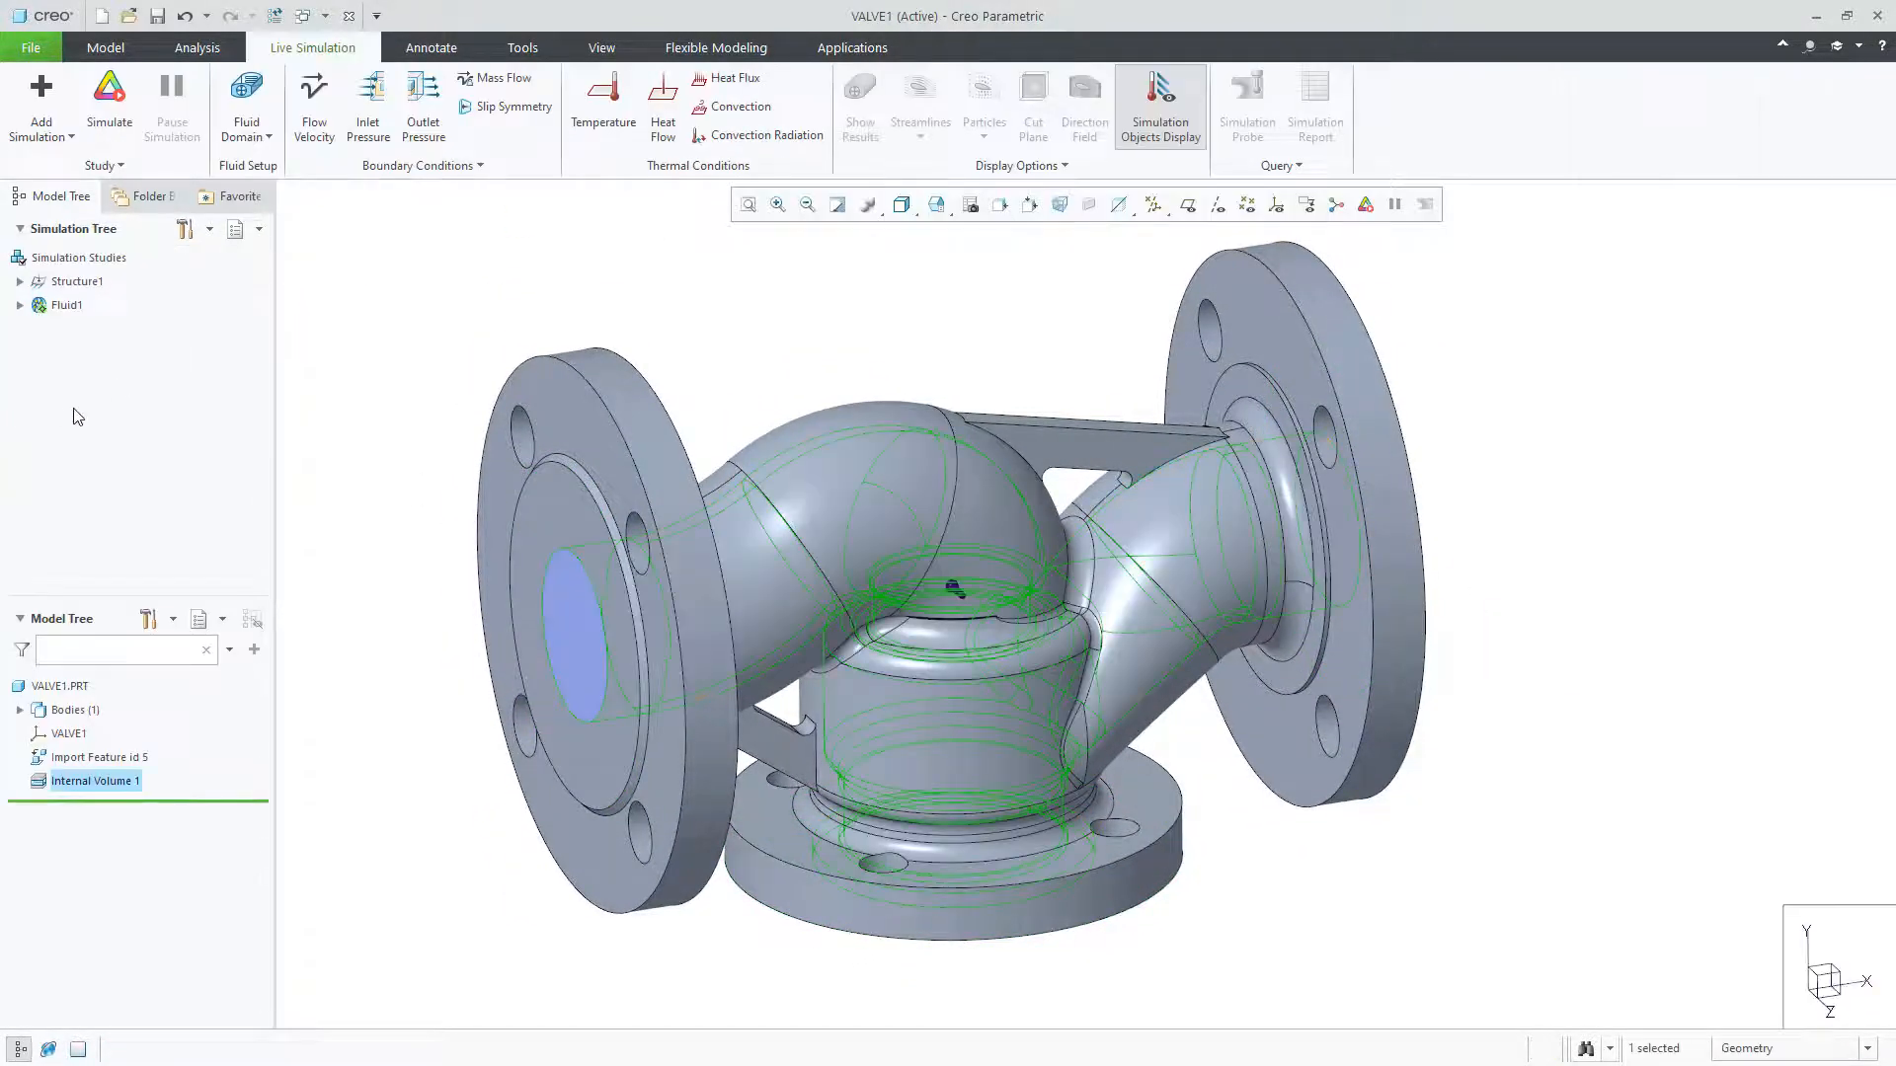
Step: Expand Fluid1, make RACECAR_ASM.ASM active, and show its Fluid Domain options
left_click(20, 305)
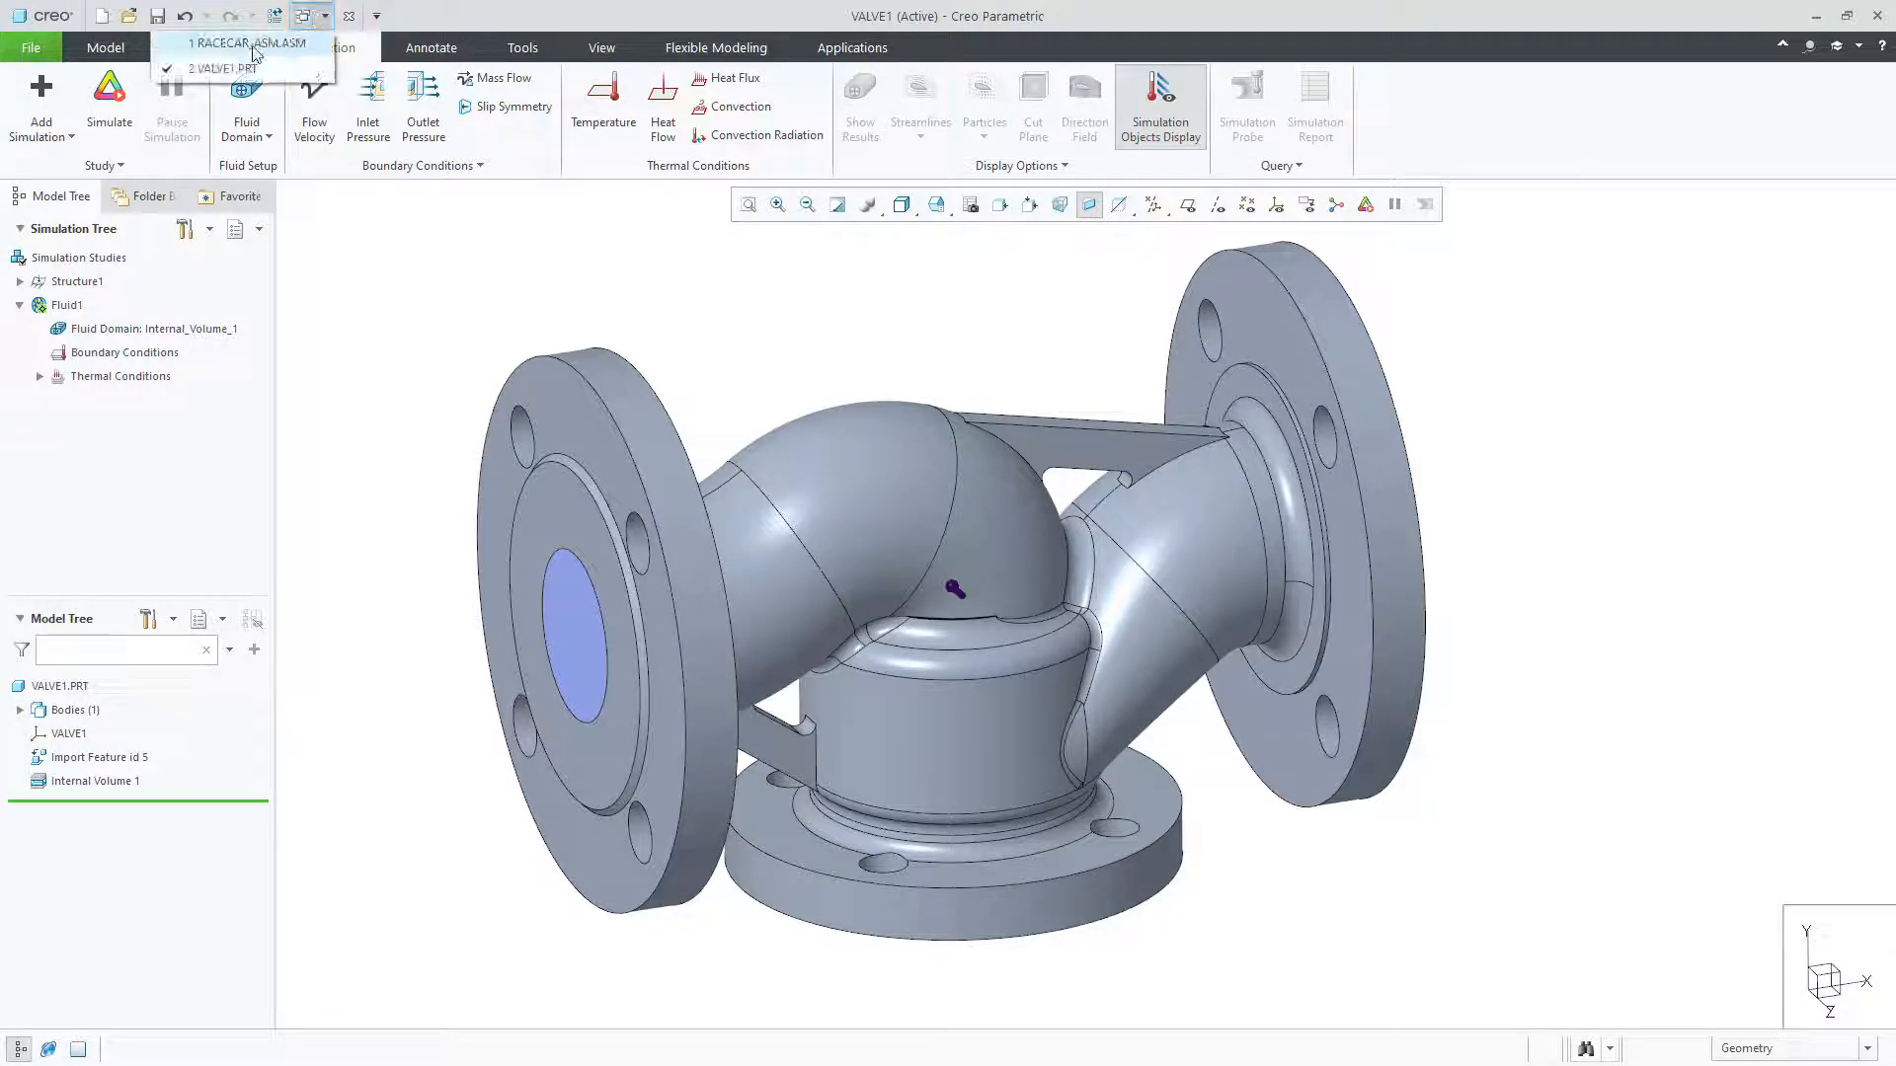
left_click(246, 44)
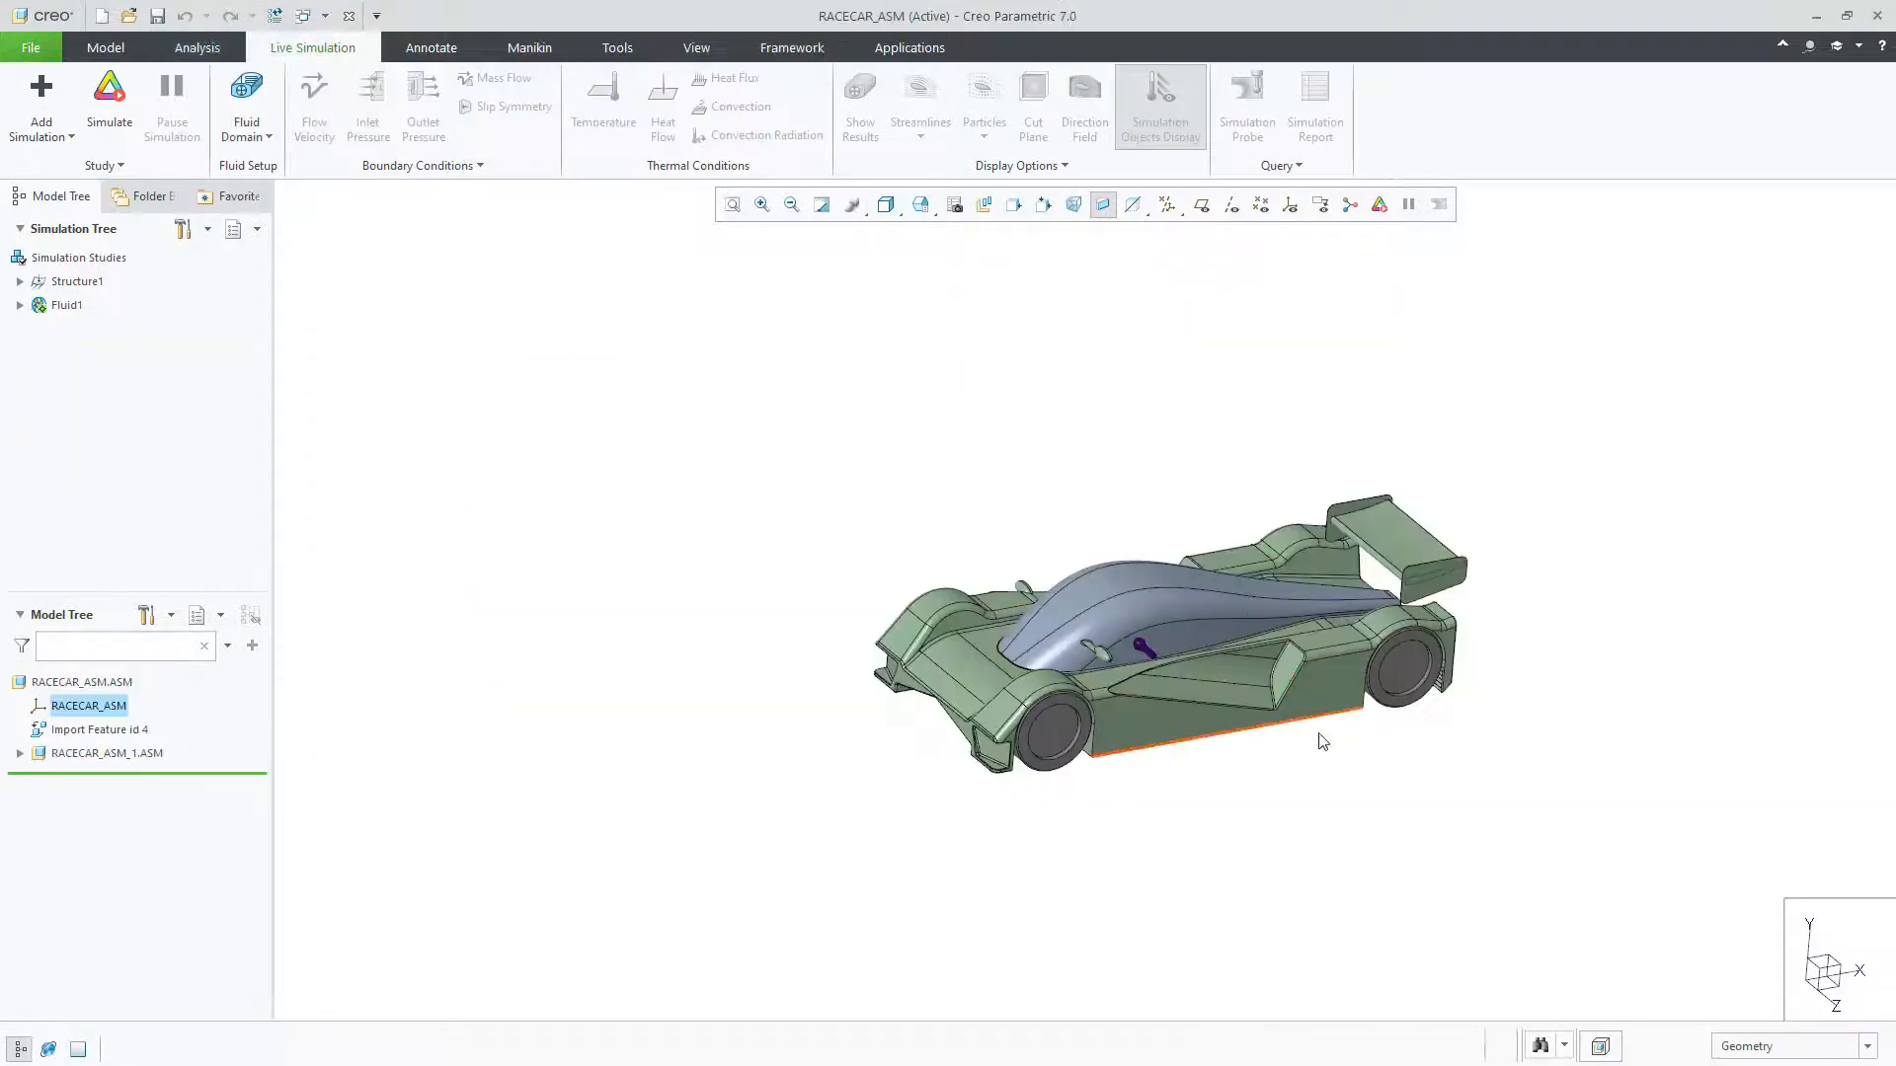
left_click(247, 102)
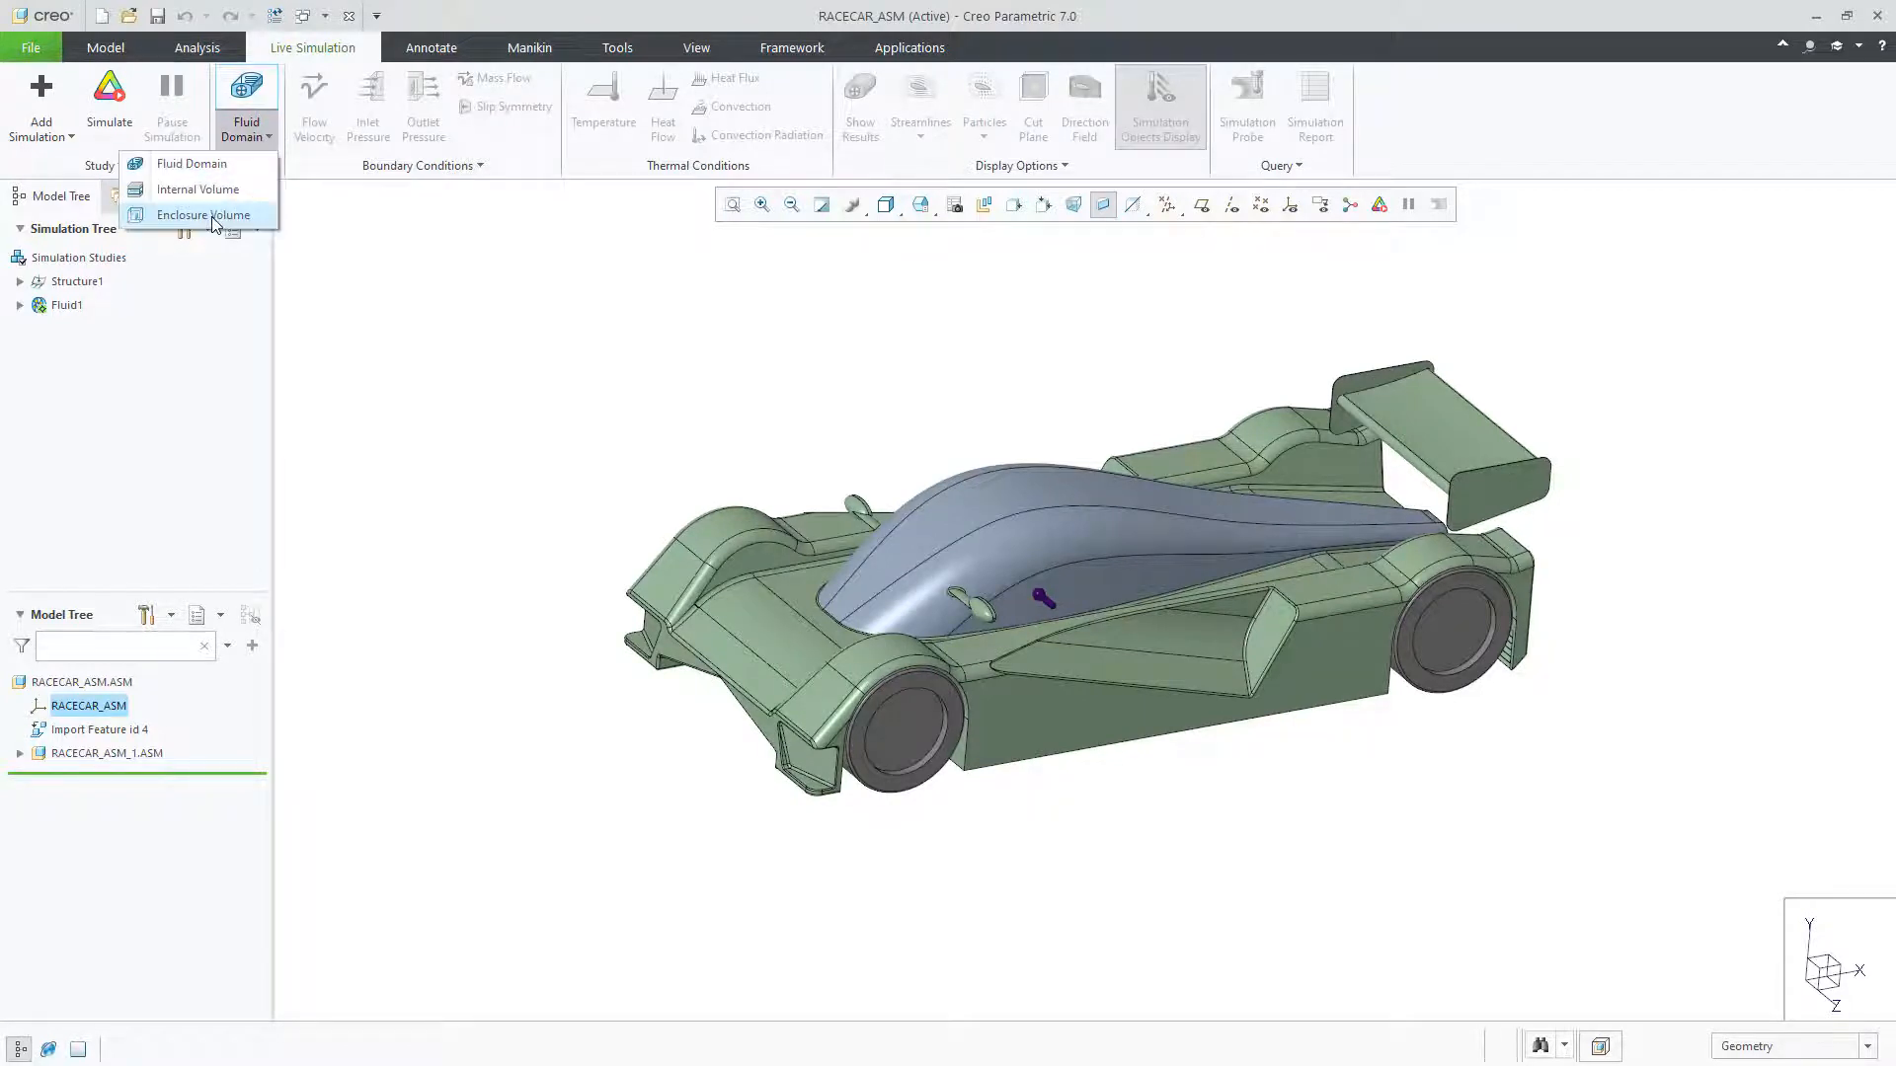
Step: Add Enclosure Volume 1 around the race car, enlarged with its offset handle
left_click(203, 216)
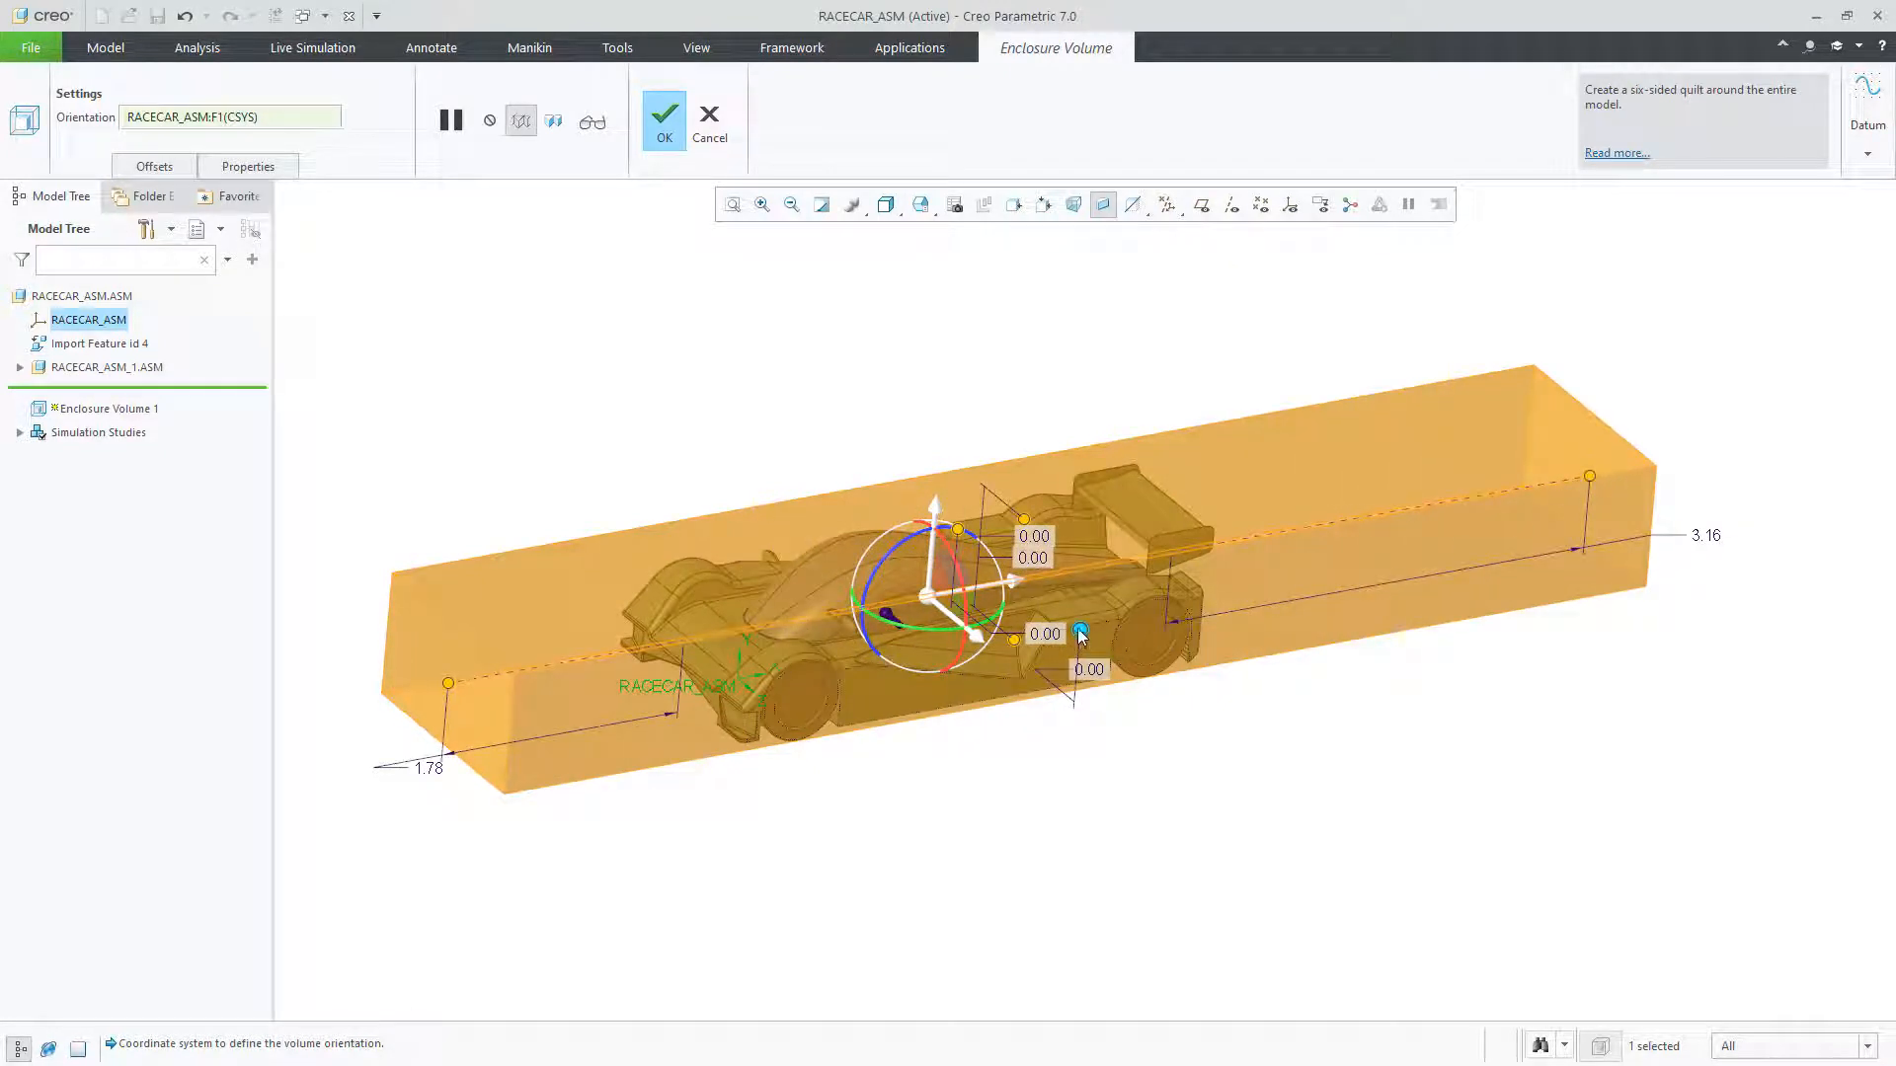
left_click_drag(1079, 634, 1165, 693)
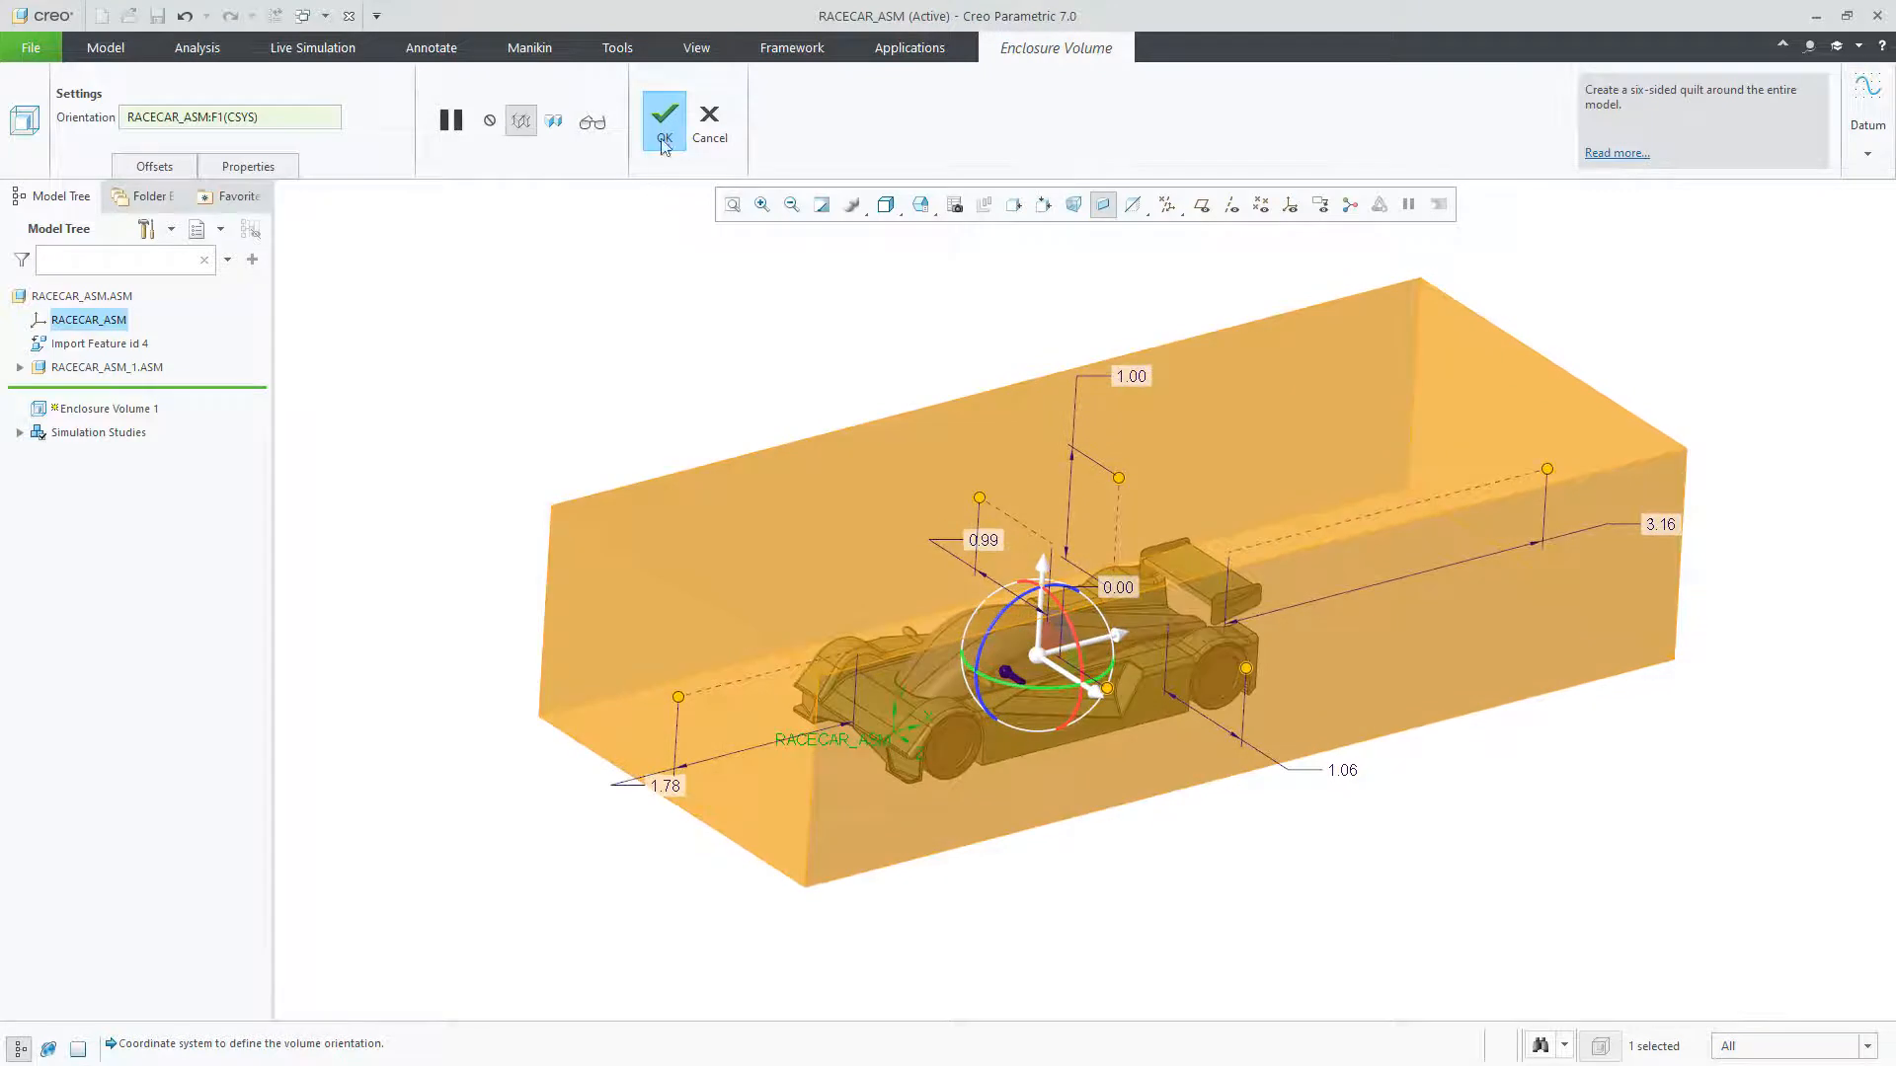
left_click(663, 113)
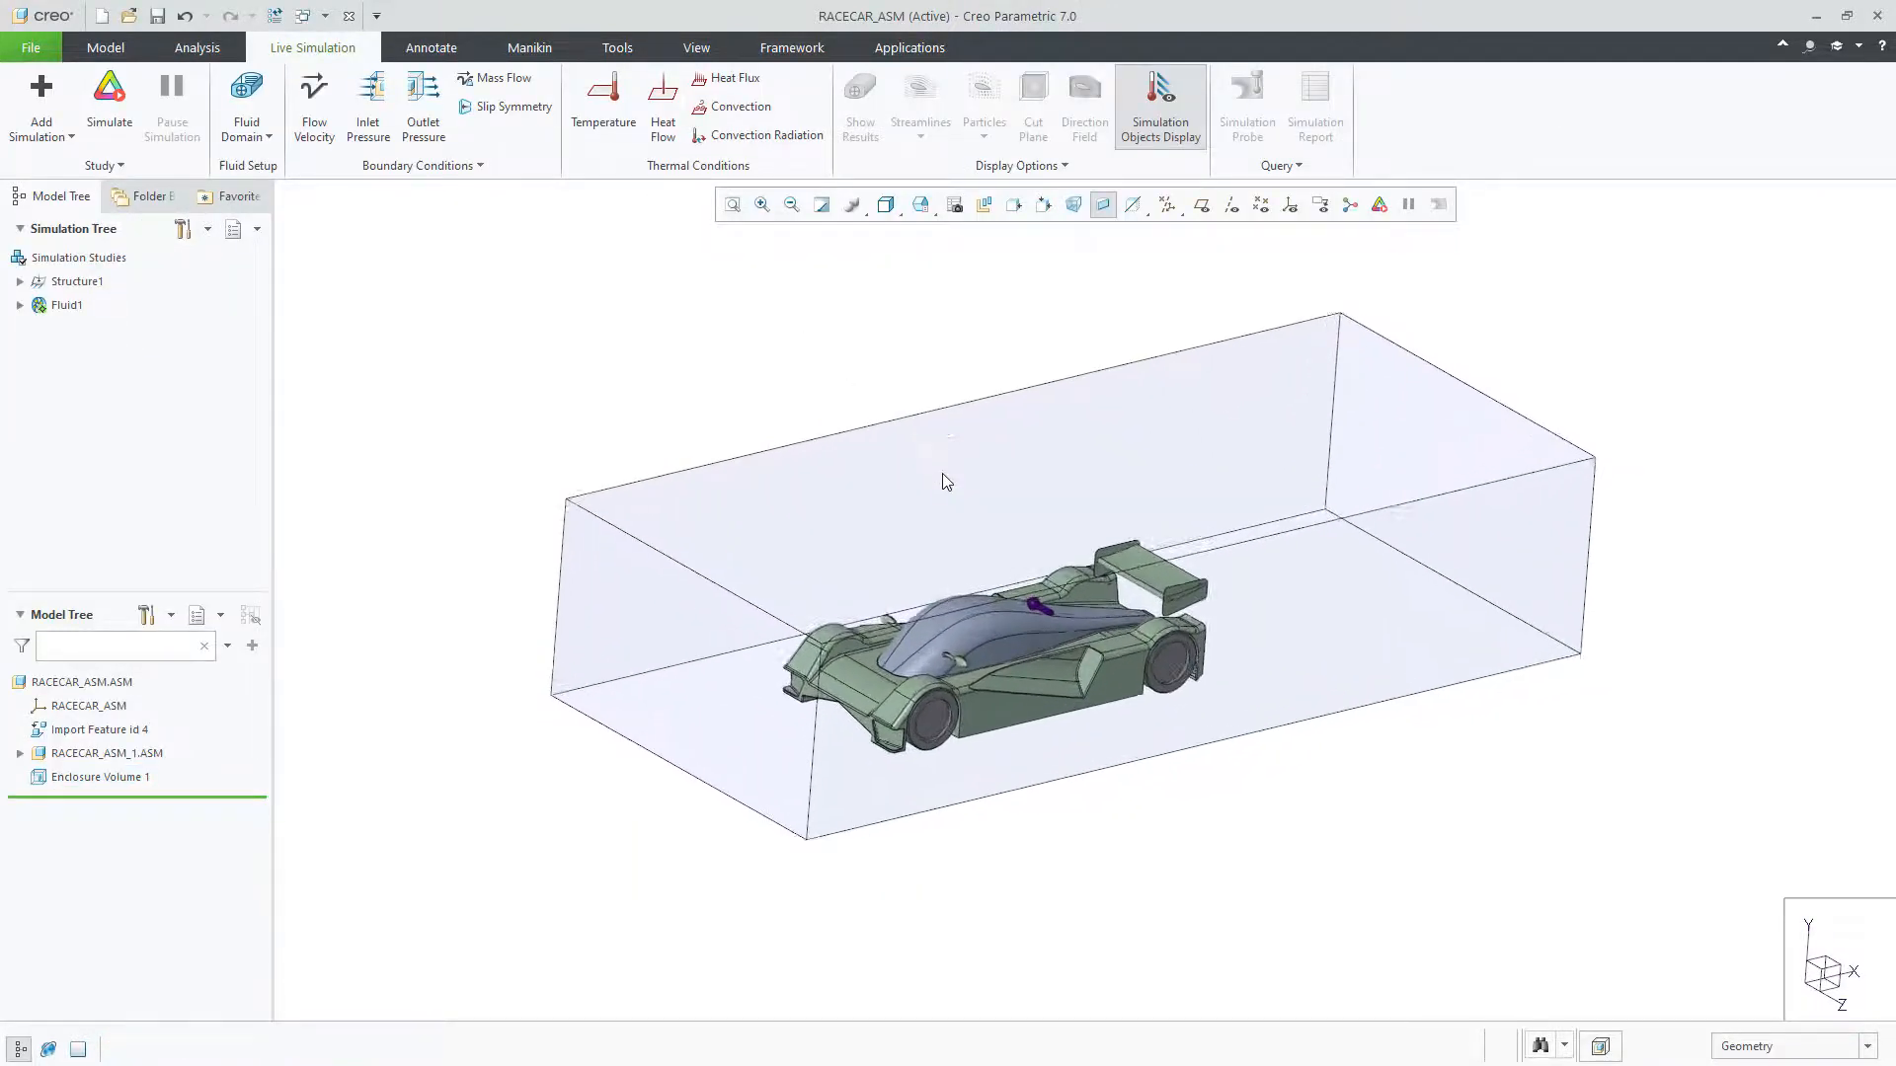